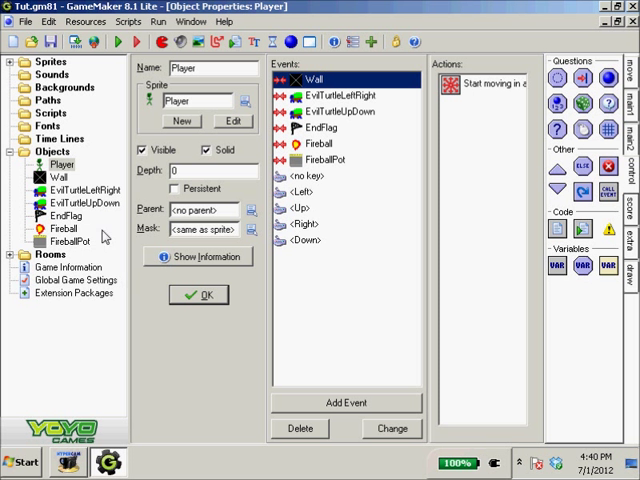
Step: Open the FireballPot object's properties from the Objects list in the resource tree
double_click(70, 241)
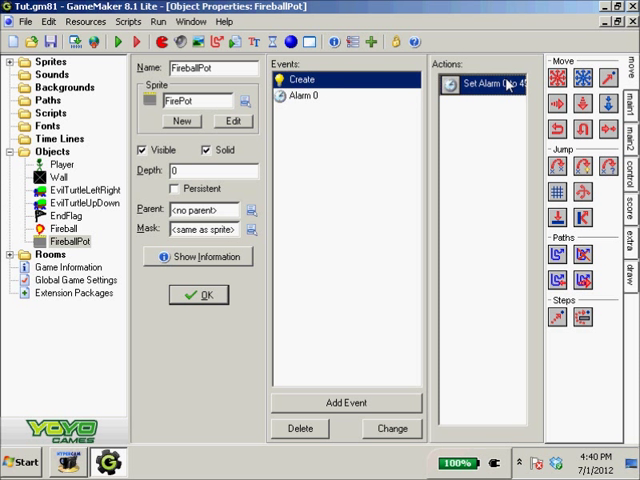
Step: Set the Create event's alarm to 15 steps and review Alarm 0's alarm reset
double_click(483, 83)
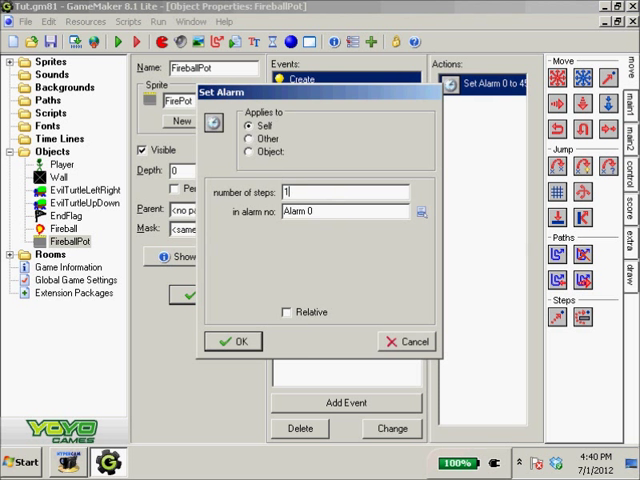
click(233, 341)
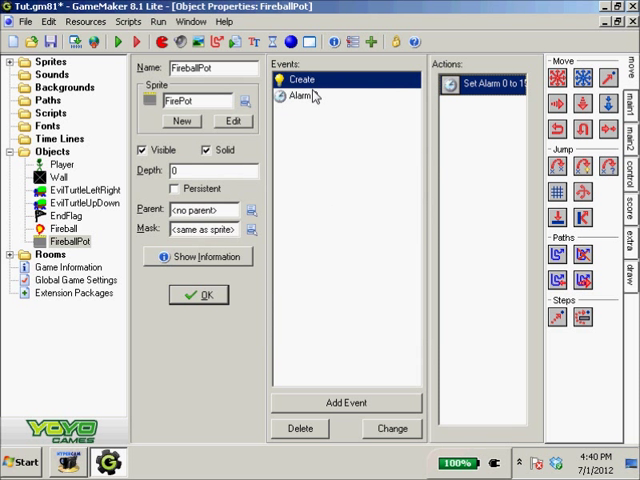
double_click(488, 84)
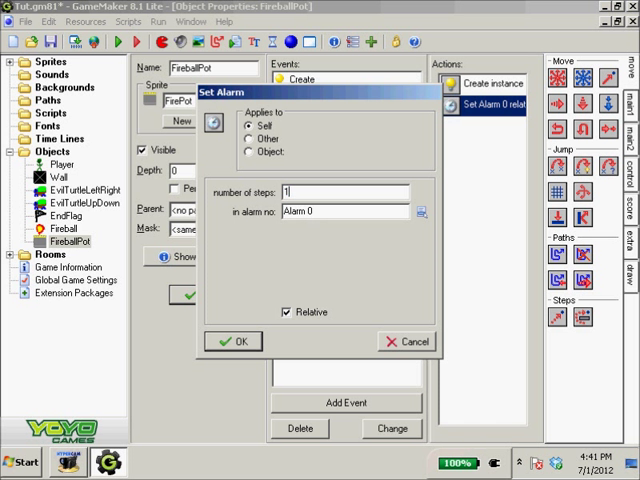
click(233, 341)
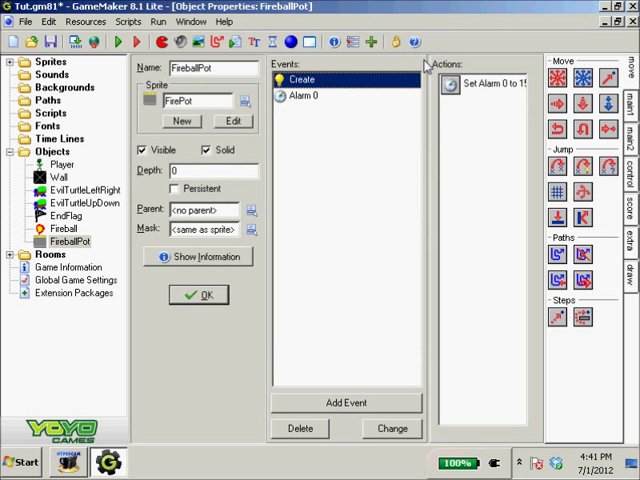
Step: Confirm the Create alarm and Alarm 0's relative alarm reset both use 15 steps
double_click(480, 83)
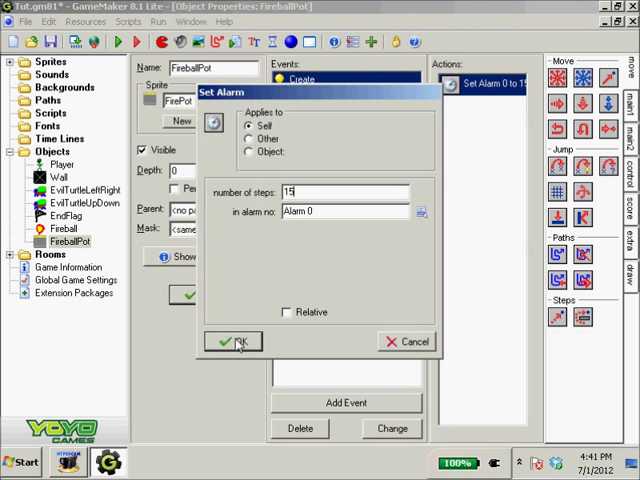
click(234, 341)
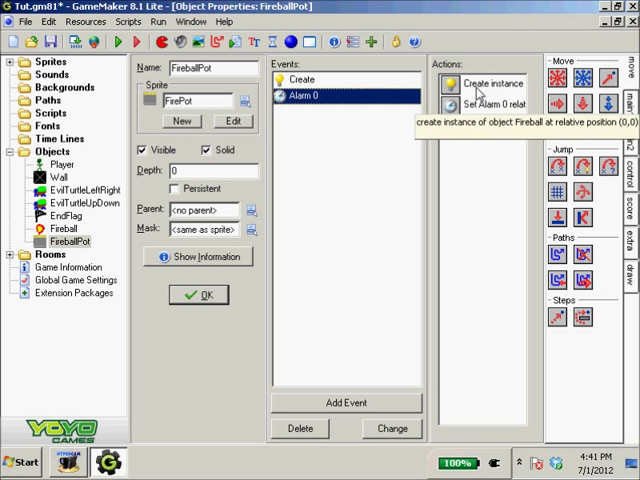
double_click(487, 104)
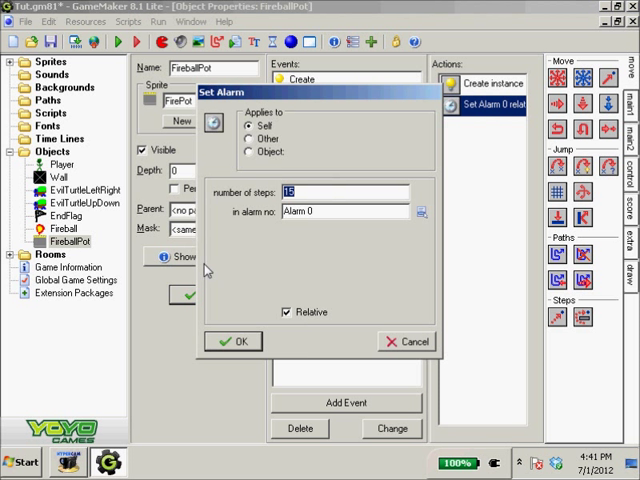
click(232, 341)
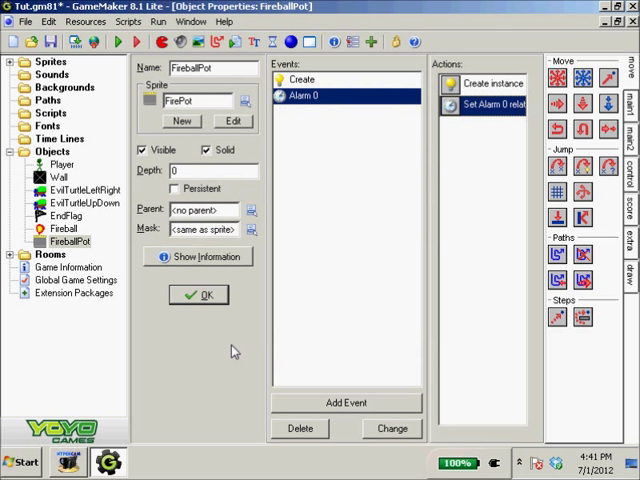
mouse_move(470, 115)
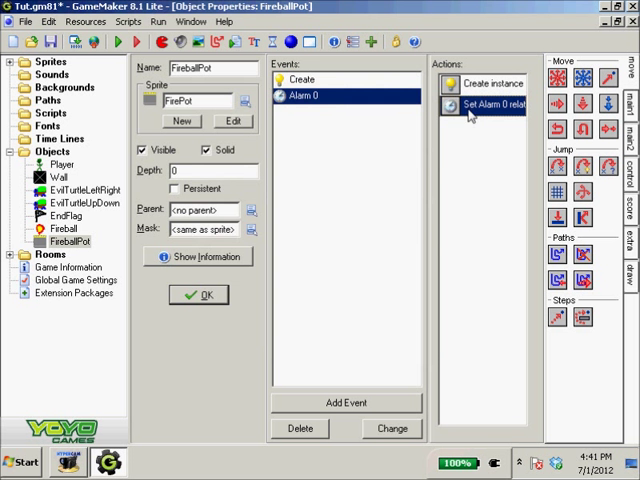
double_click(481, 105)
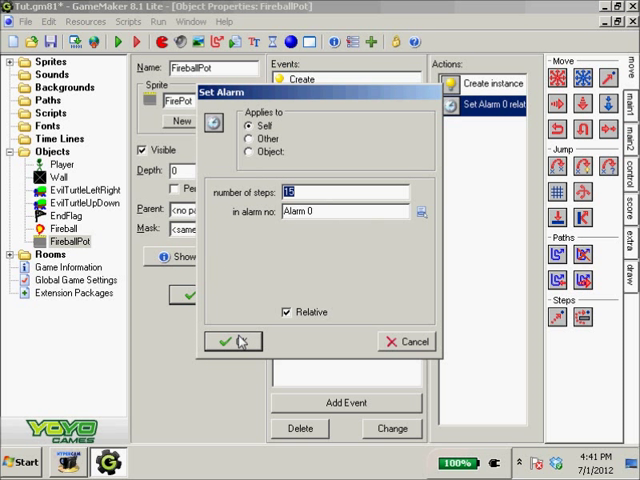
click(228, 341)
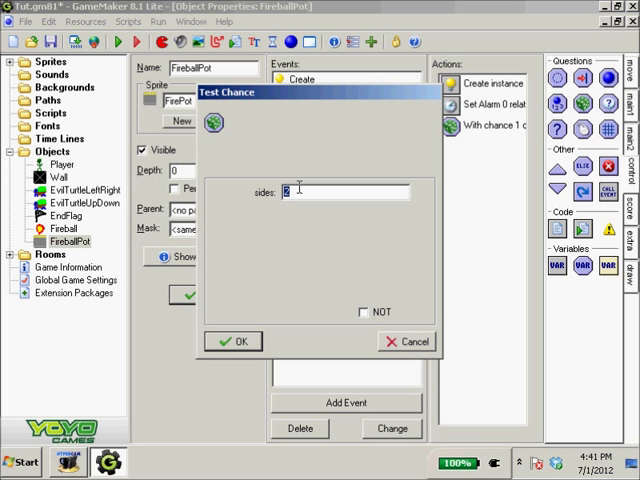
Step: Add a Test Chance action with 3 sides to Alarm 0, grouping its actions in a block
click(232, 341)
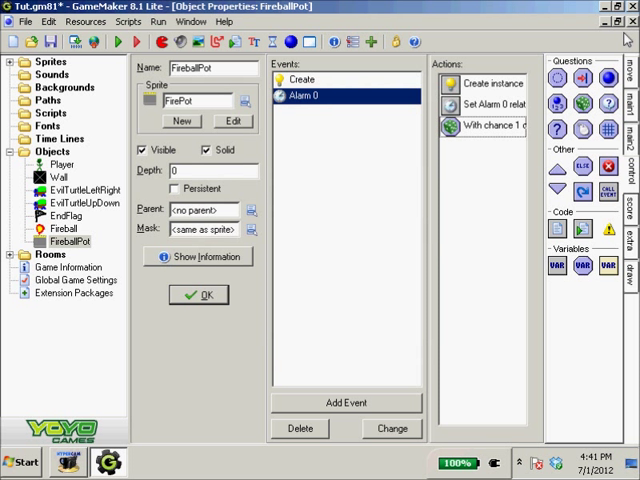
click(485, 127)
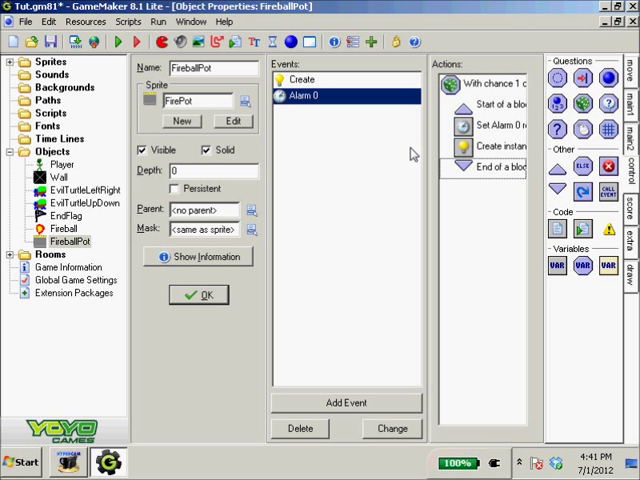
double_click(483, 83)
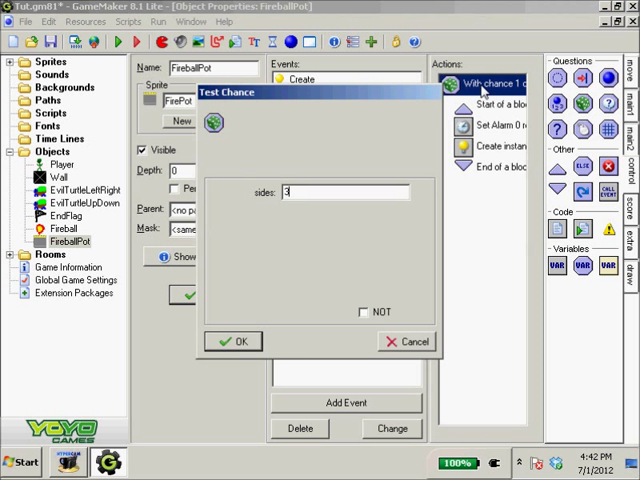
click(232, 341)
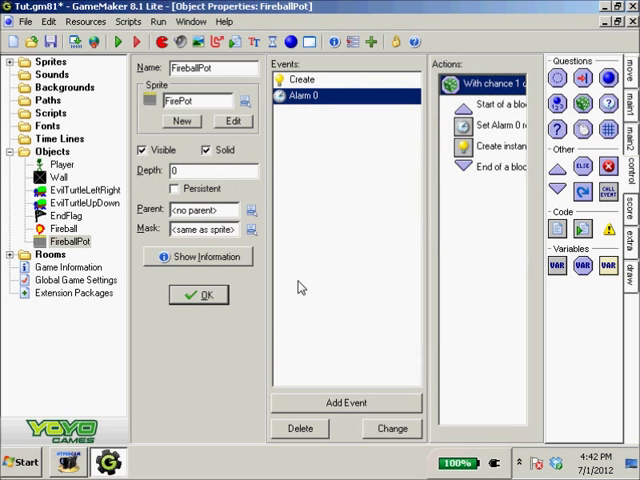
mouse_move(490, 133)
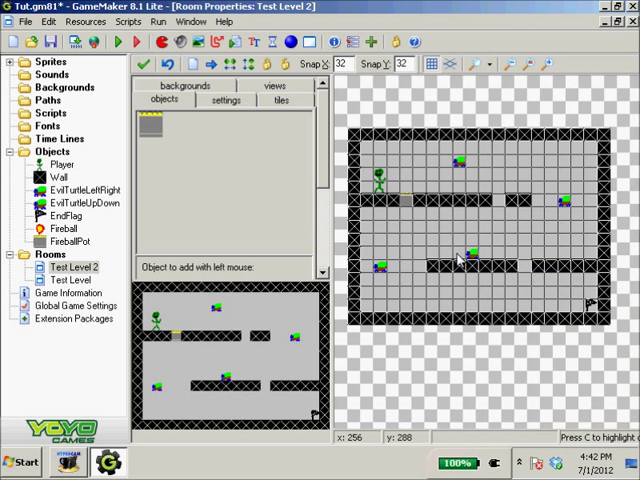
Step: Send the wall instance in Test Level 2 to the back
right_click(480, 262)
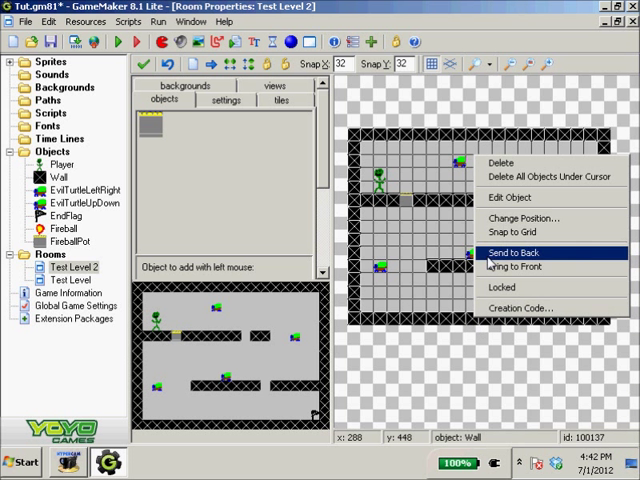
click(518, 252)
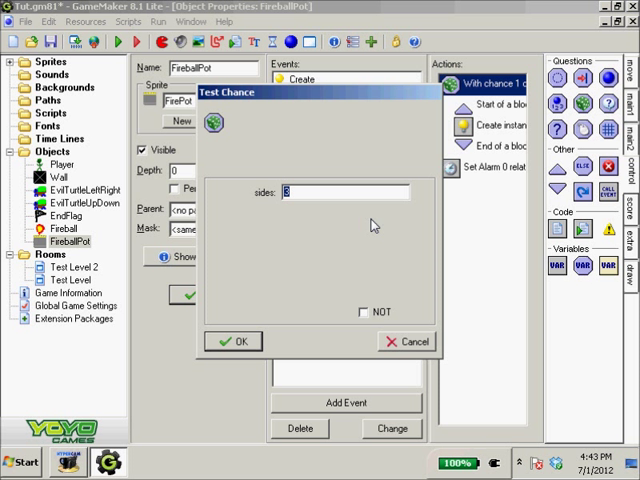
mouse_move(371, 225)
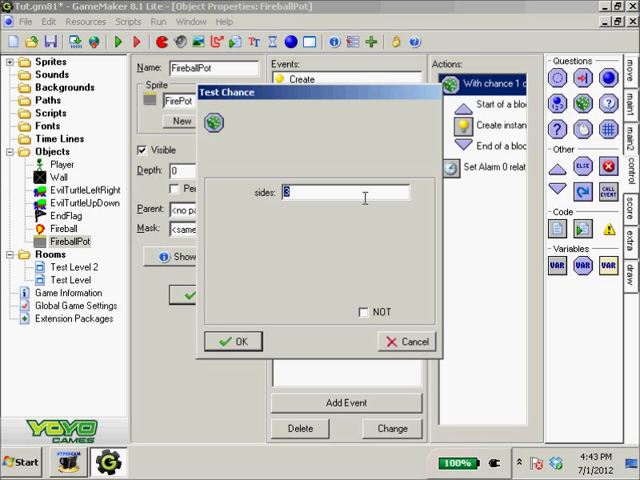
Step: Keep the Test Chance sides at 3 and close its settings
click(232, 341)
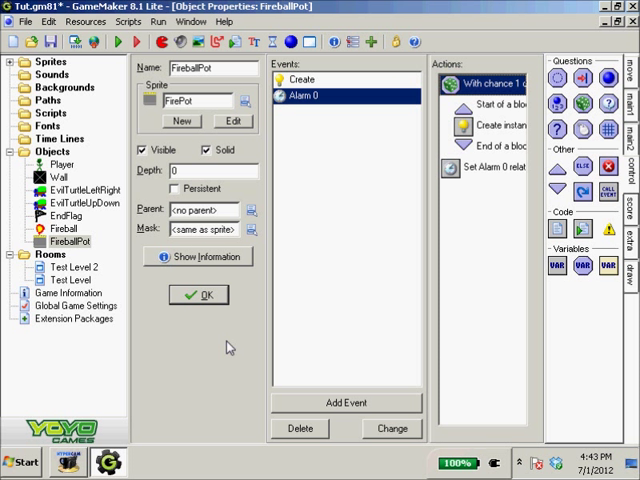